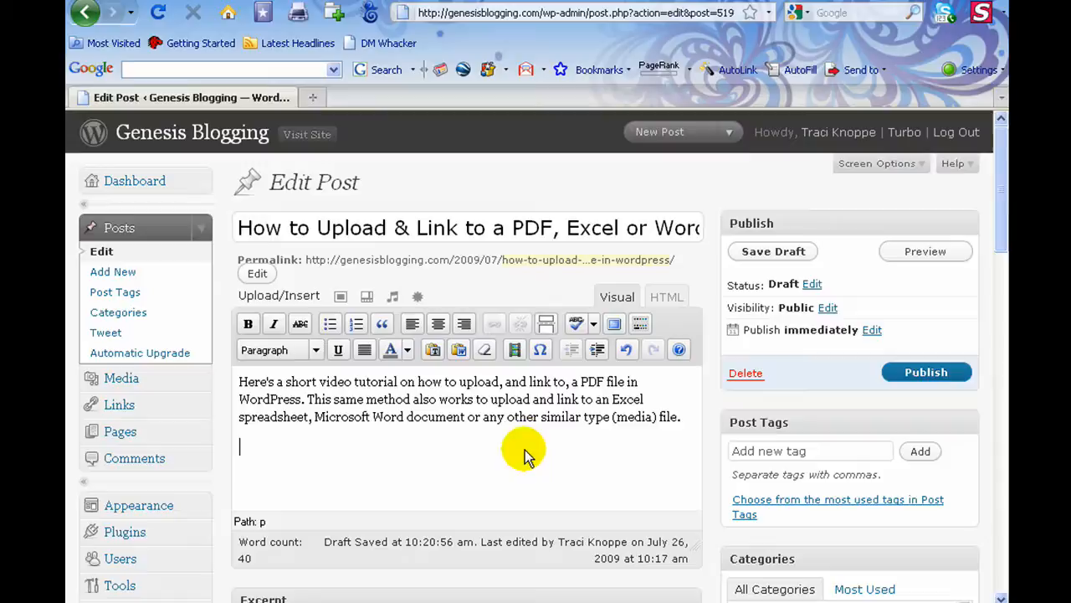
pyautogui.moveTo(549, 440)
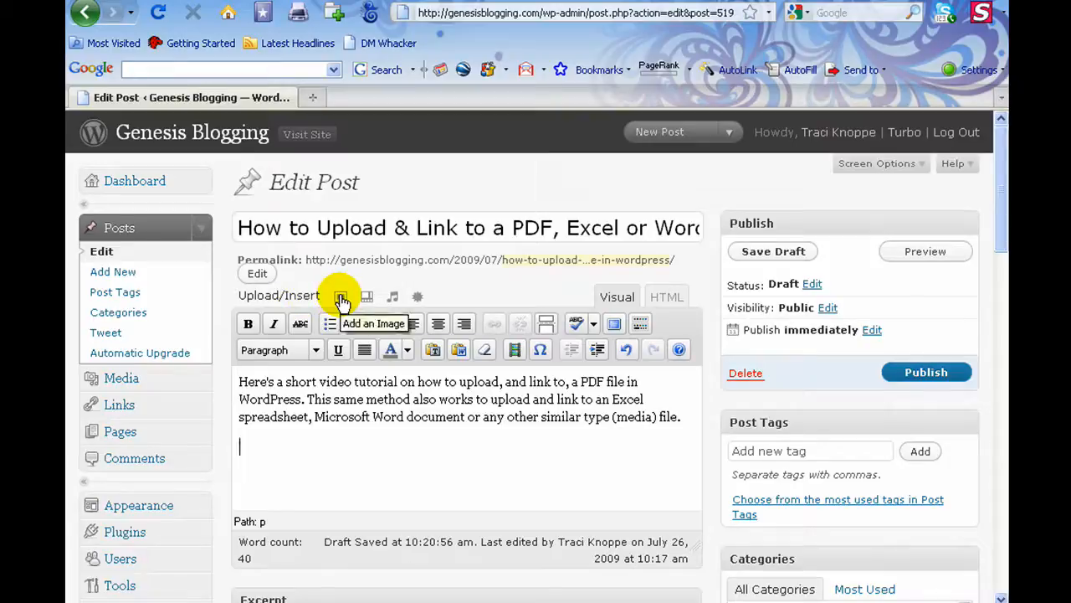
pyautogui.moveTo(367, 296)
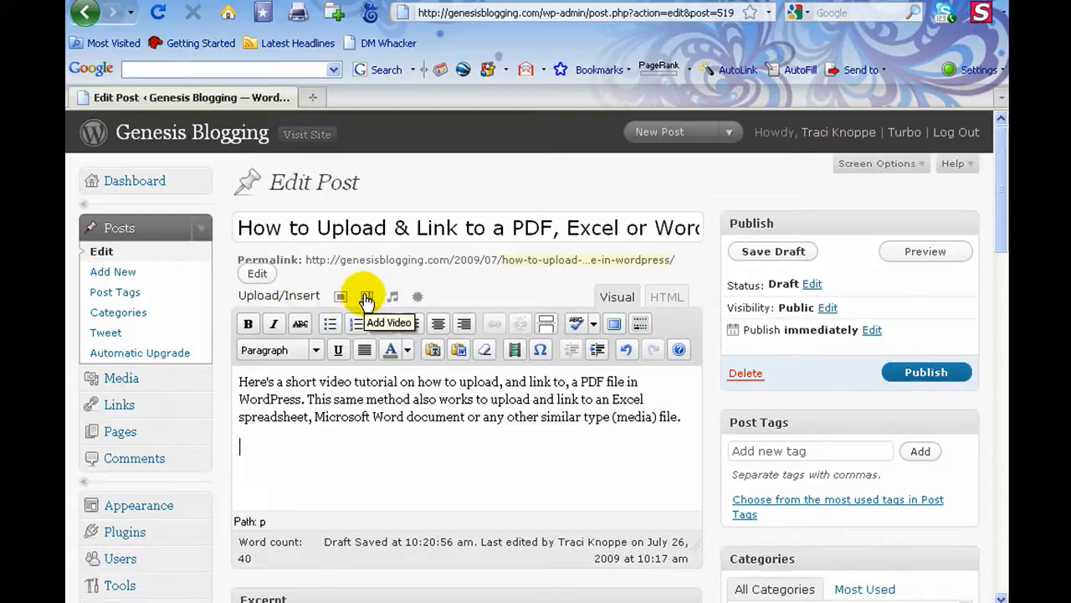
pyautogui.moveTo(393, 296)
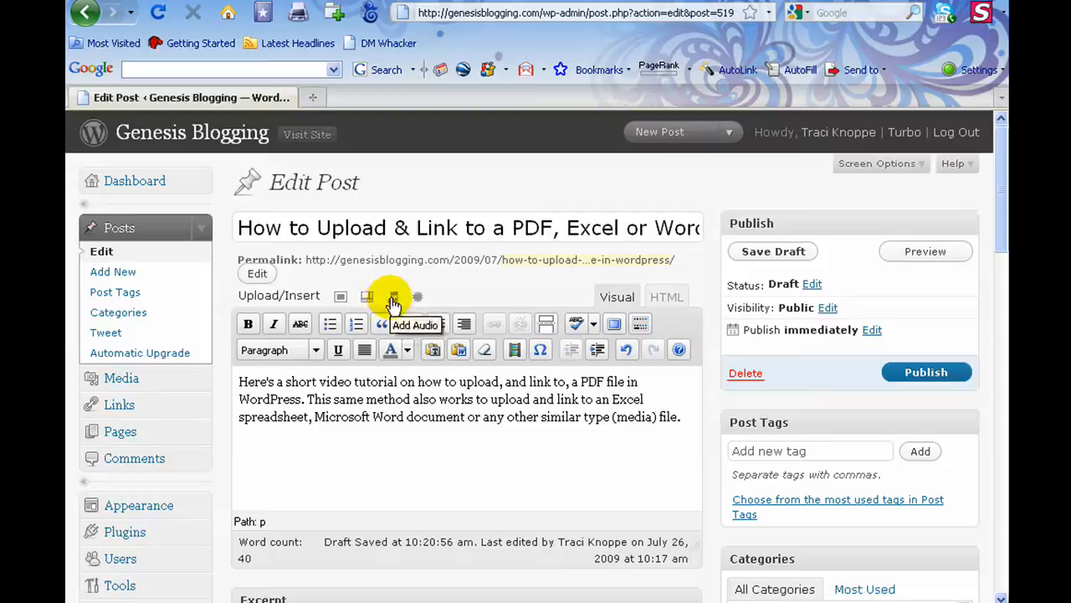
pyautogui.moveTo(418, 298)
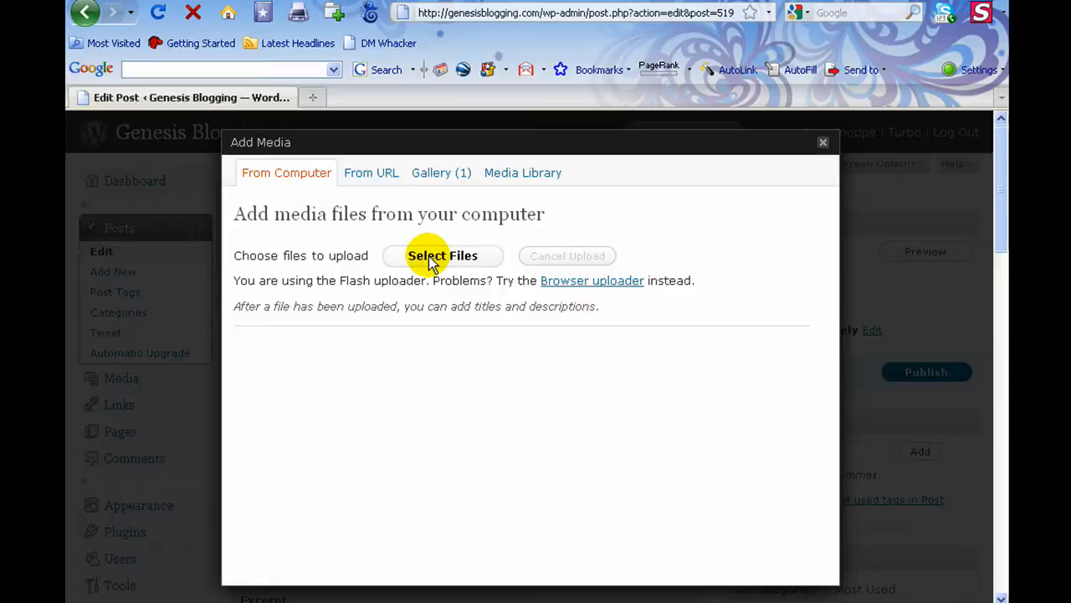
# - Upload twitter101forbusiness.pdf from the computer through Select Files
pyautogui.click(442, 256)
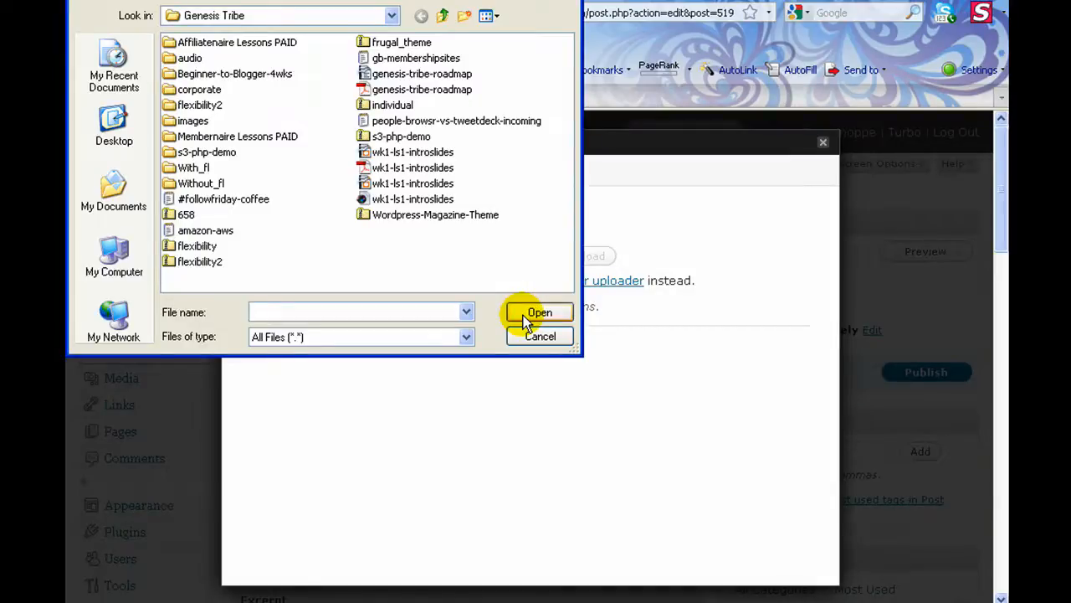
pyautogui.click(539, 312)
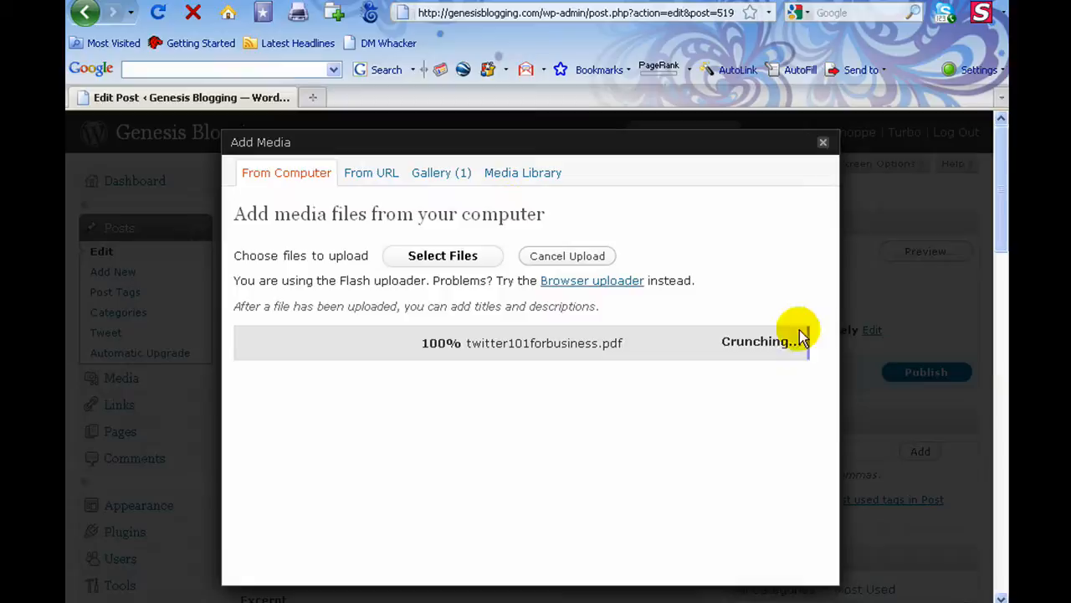
pyautogui.moveTo(786, 377)
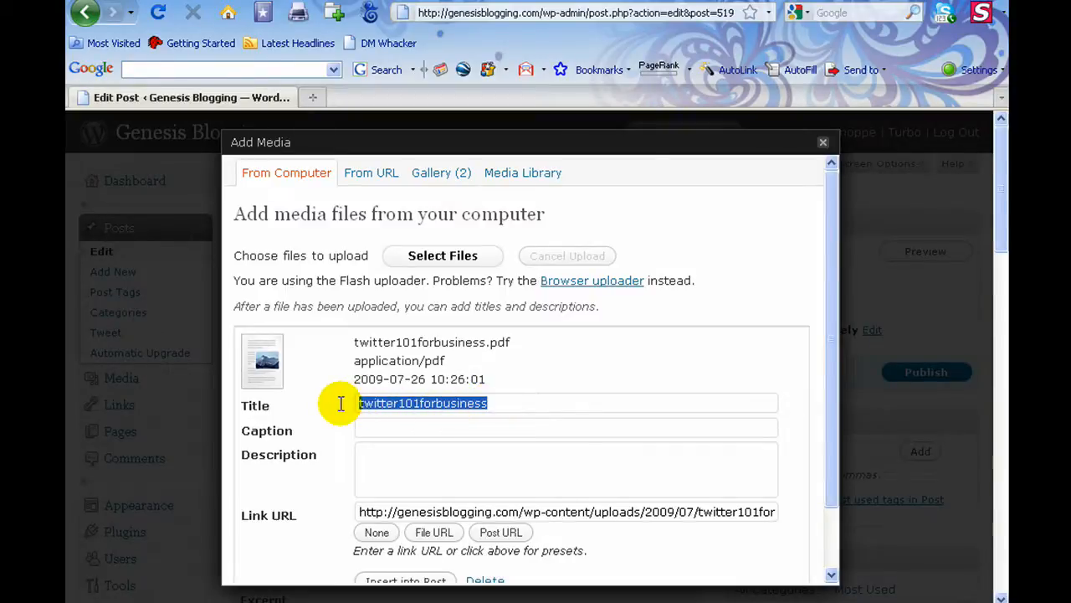
# - Title the PDF 'Twitter 101 for Business' with the file URL as its link
pyautogui.write('Tiw')
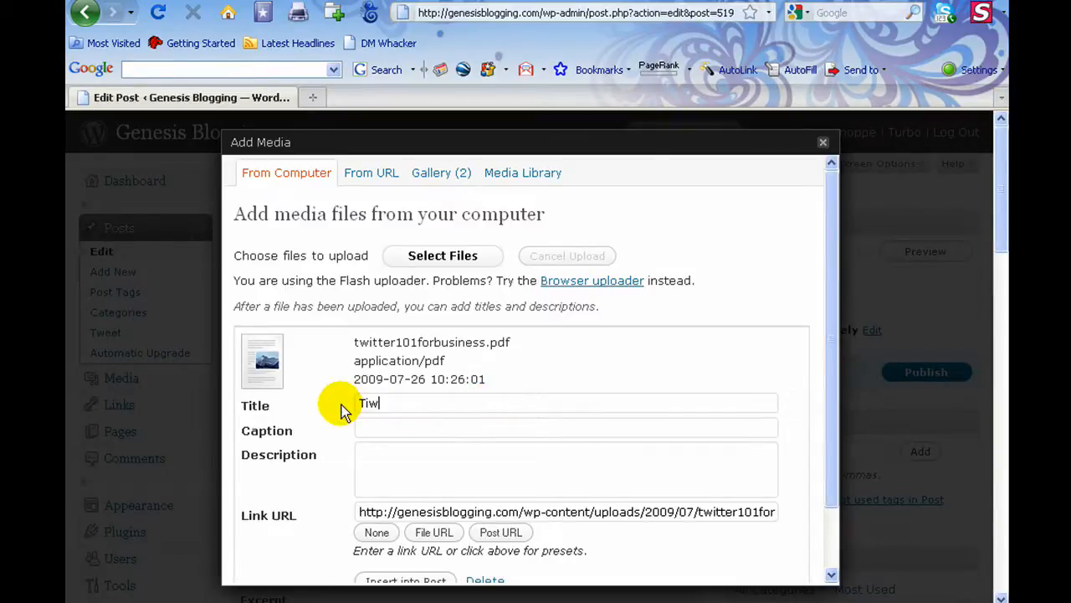
pyautogui.write('Twitter 101 for Business')
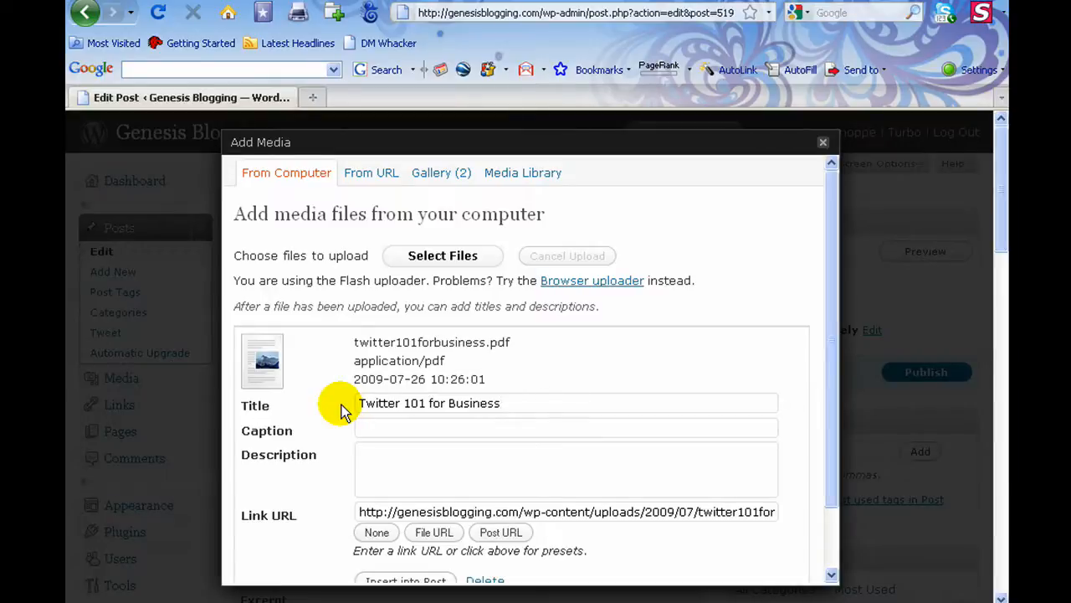
pyautogui.click(502, 402)
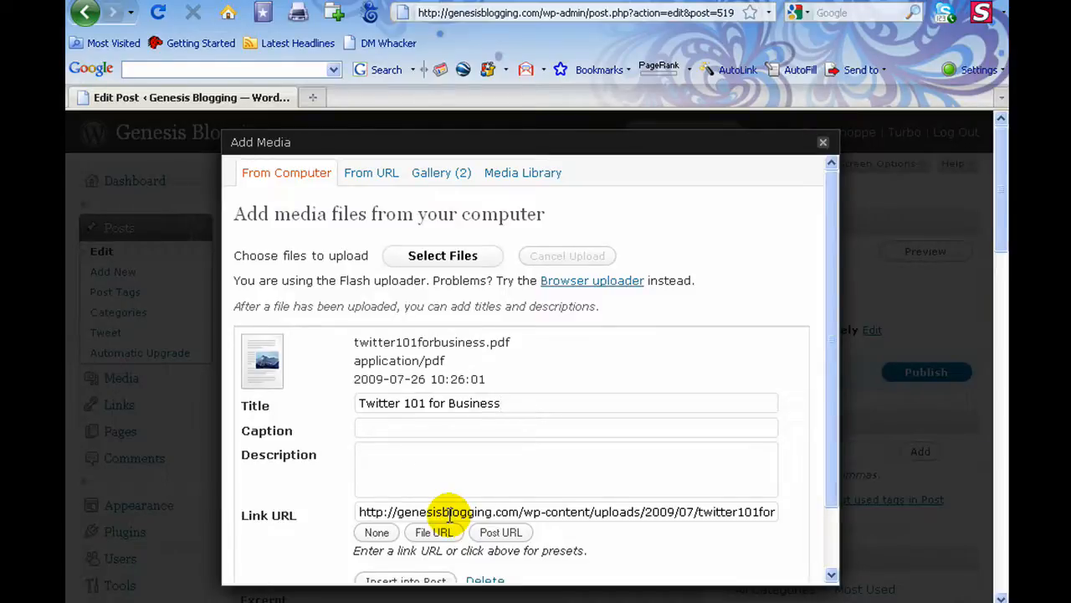
pyautogui.moveTo(504, 508)
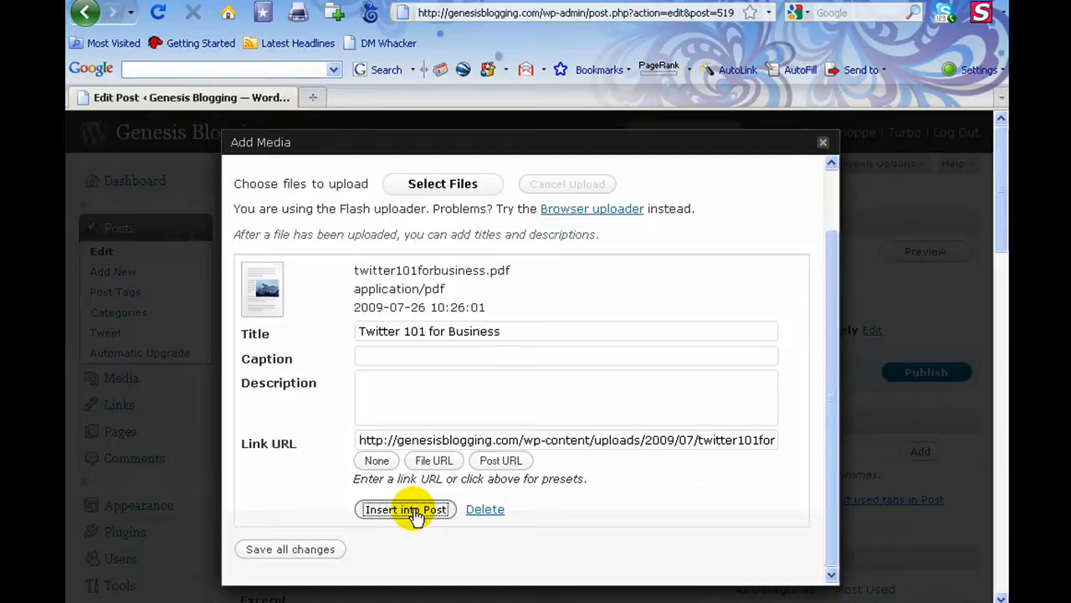
# - Insert the 'Twitter 101 for Business' PDF link below the intro paragraph
pyautogui.click(405, 509)
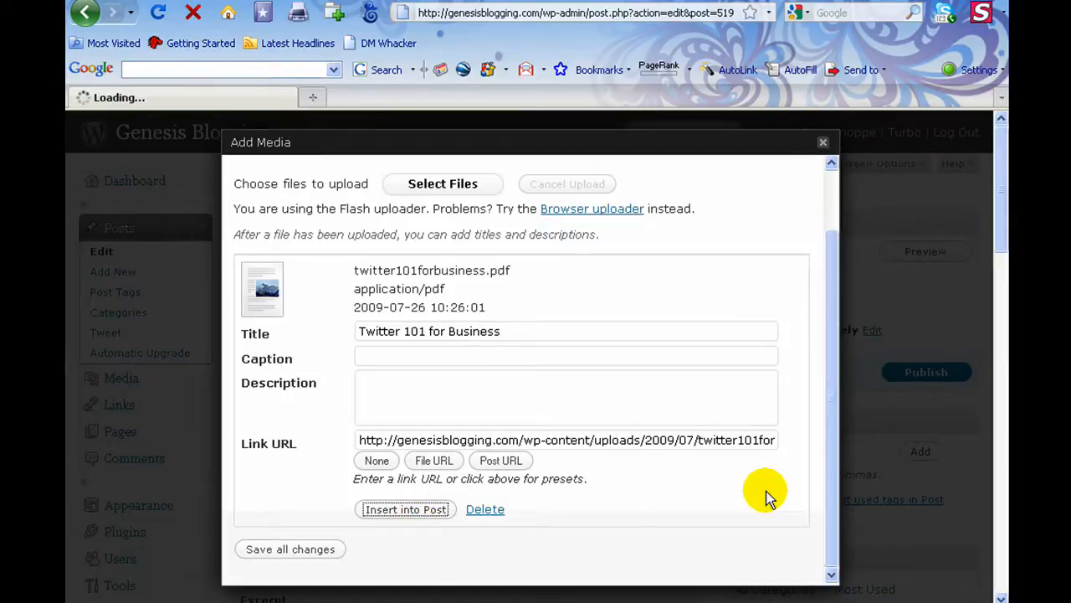
pyautogui.click(405, 509)
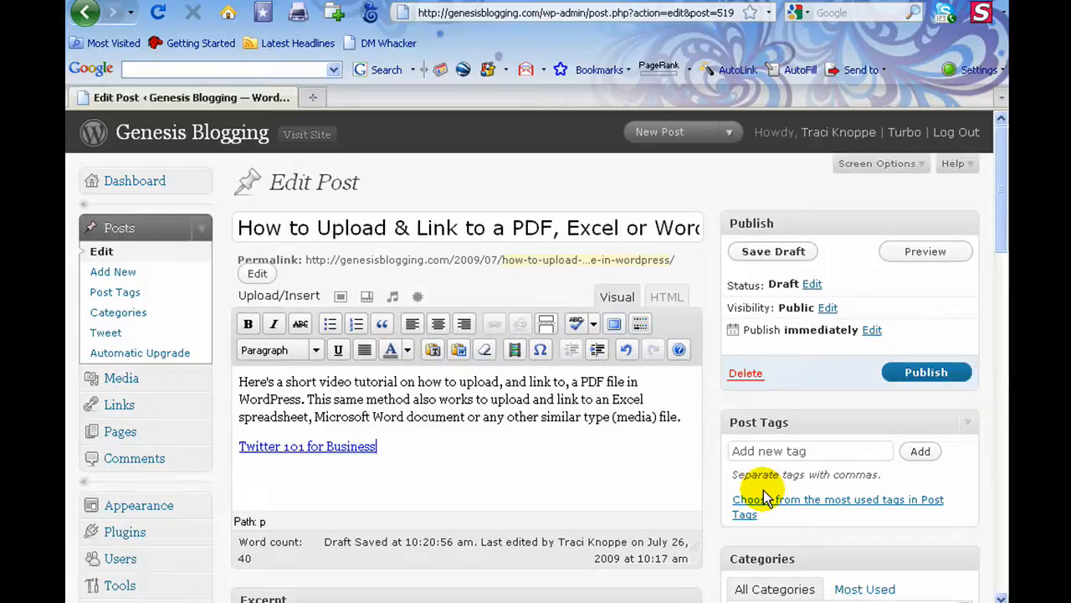
pyautogui.moveTo(233, 469)
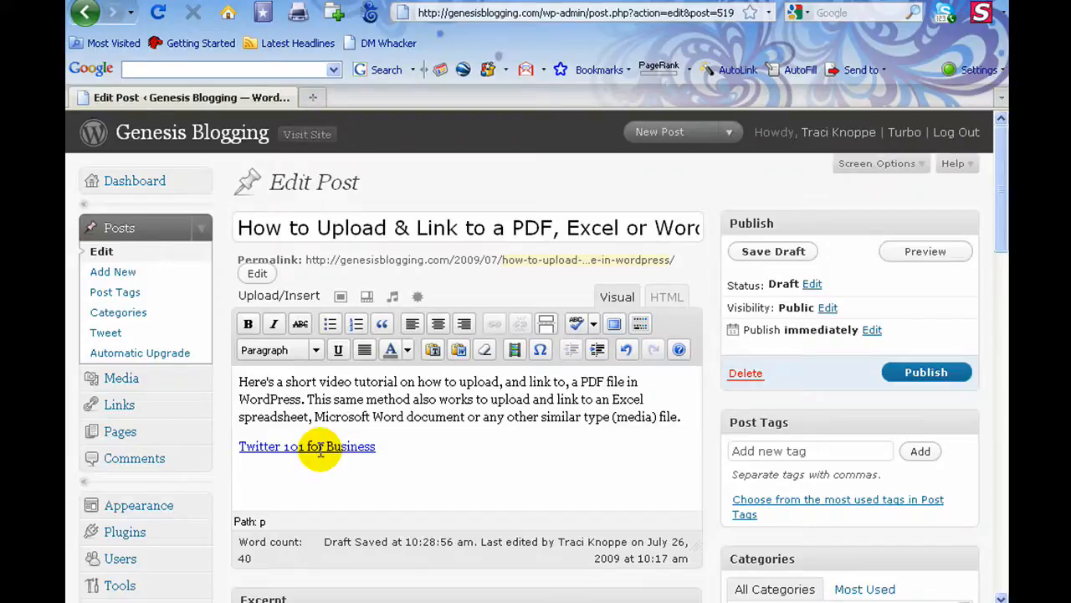
pyautogui.moveTo(926, 372)
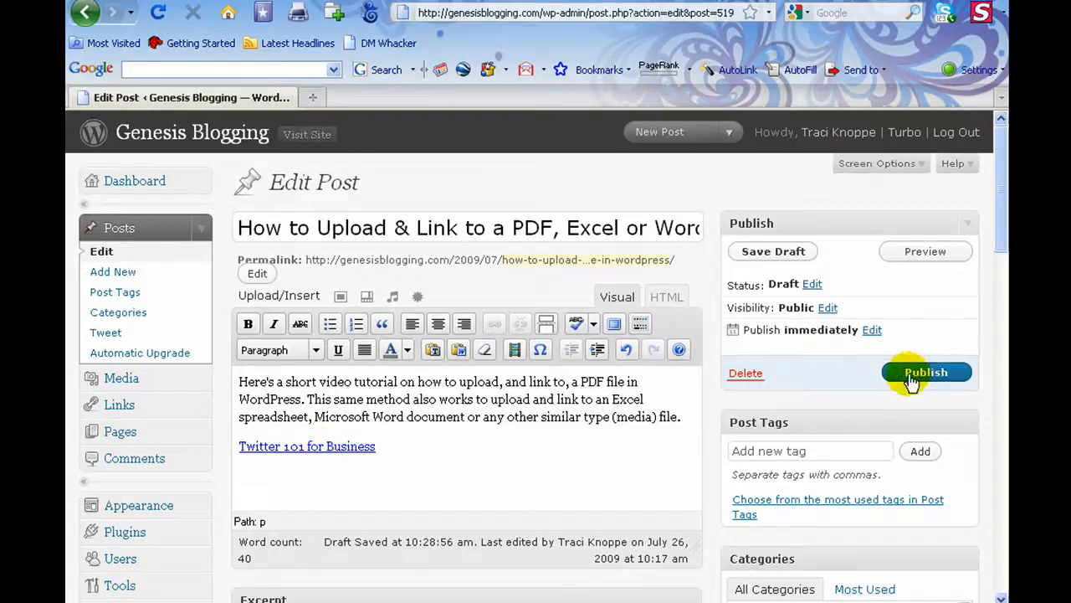
pyautogui.moveTo(374, 467)
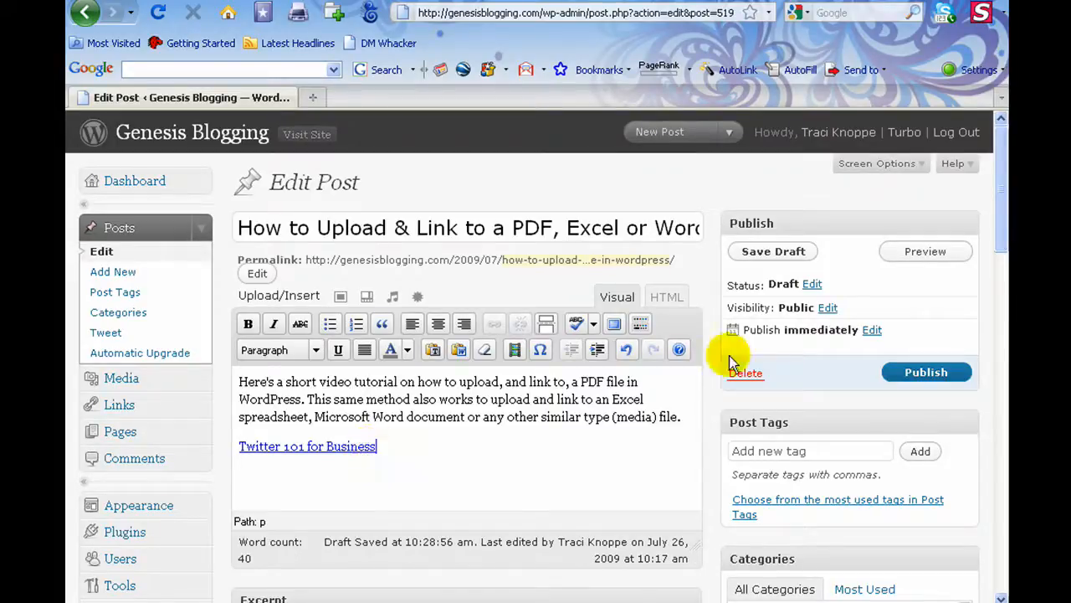
# - Save the post containing the PDF link as a draft
pyautogui.click(773, 251)
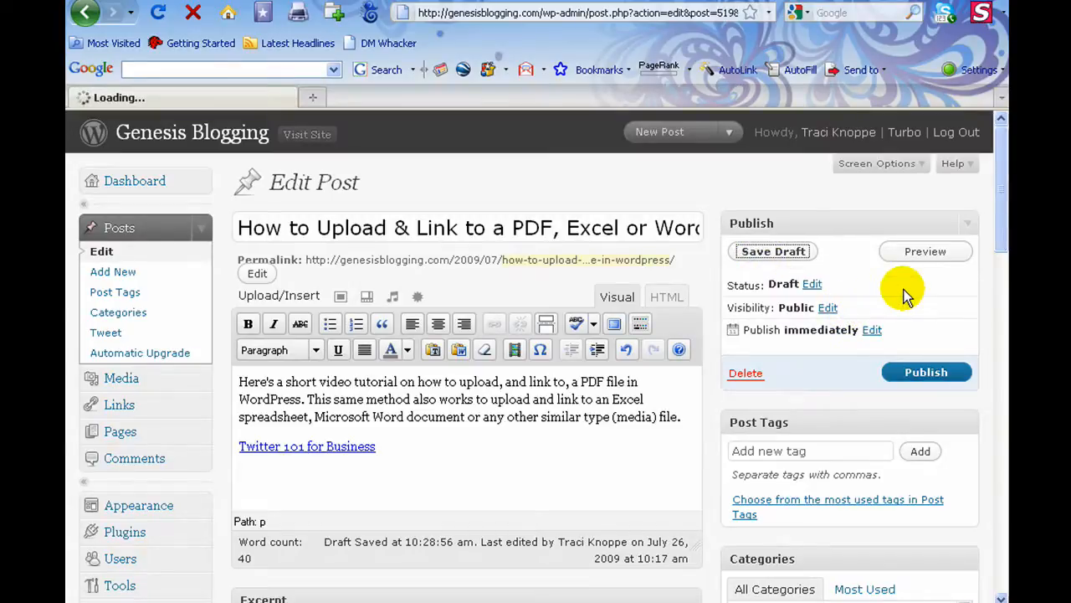
# - Preview the post and follow the 'Twitter 101 for Business' link to the PDF
pyautogui.click(773, 251)
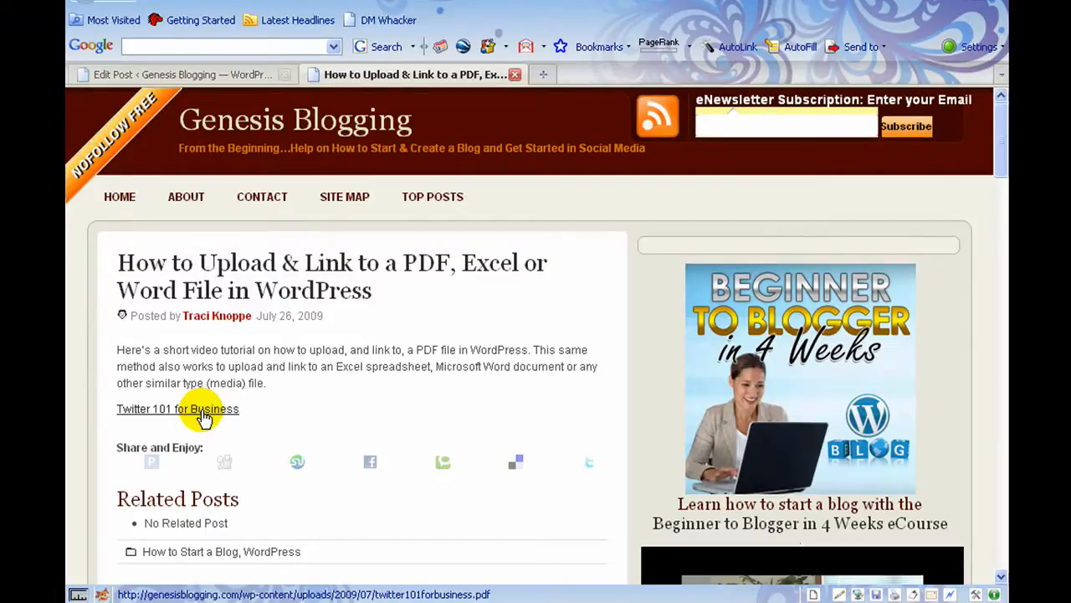
pyautogui.click(177, 408)
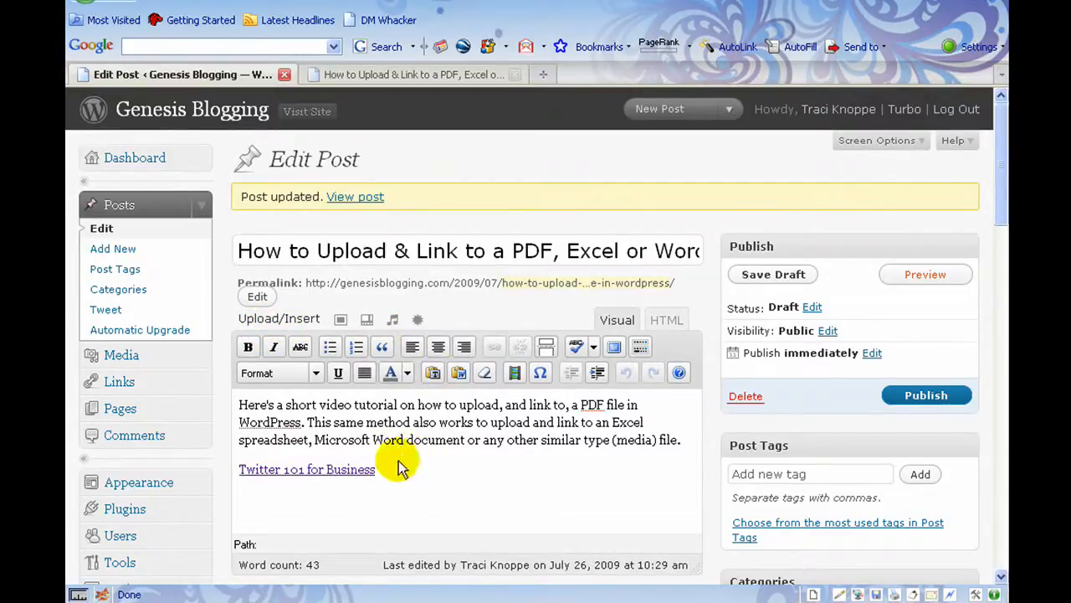
pyautogui.moveTo(535, 490)
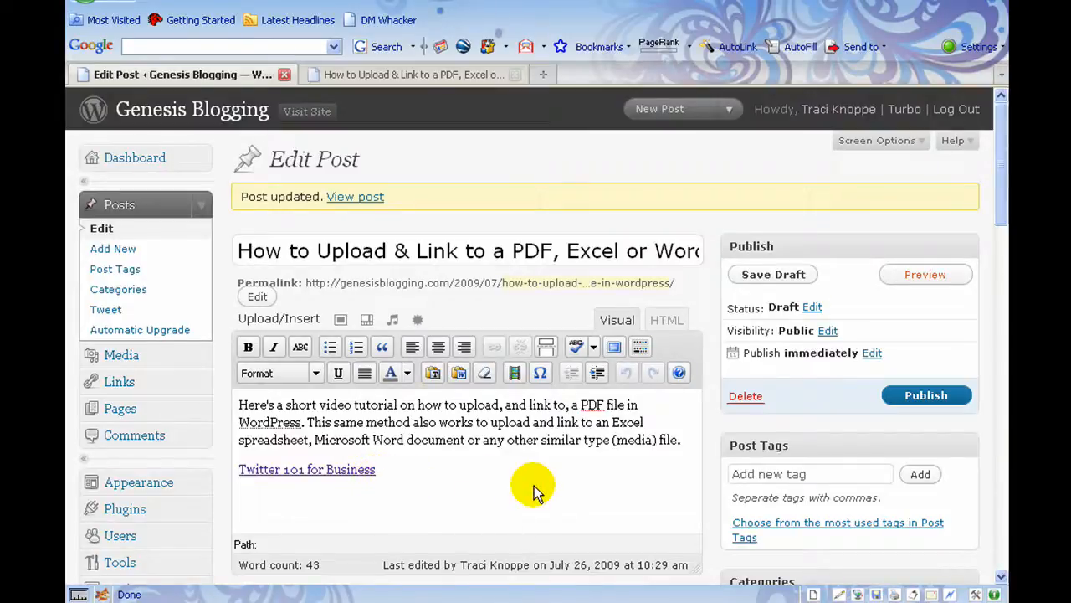